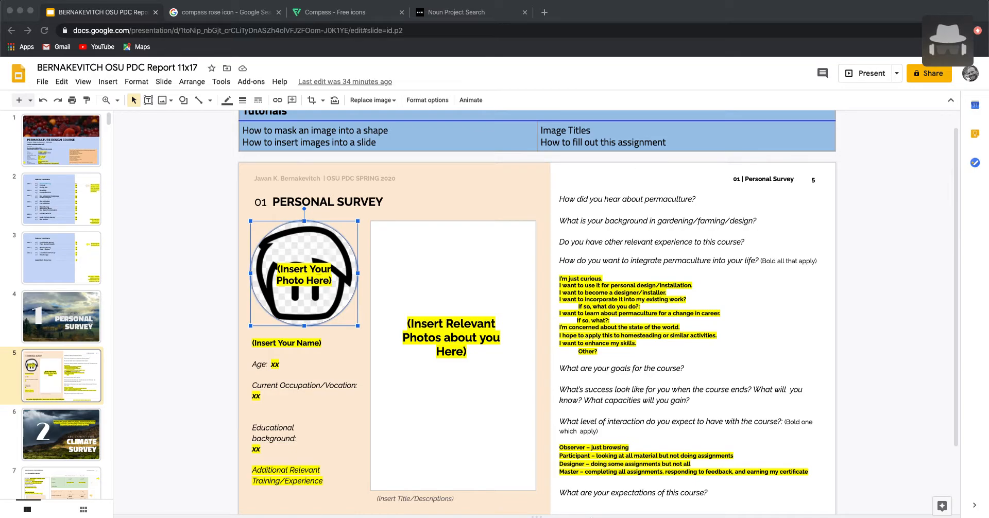
mouse_move(489, 269)
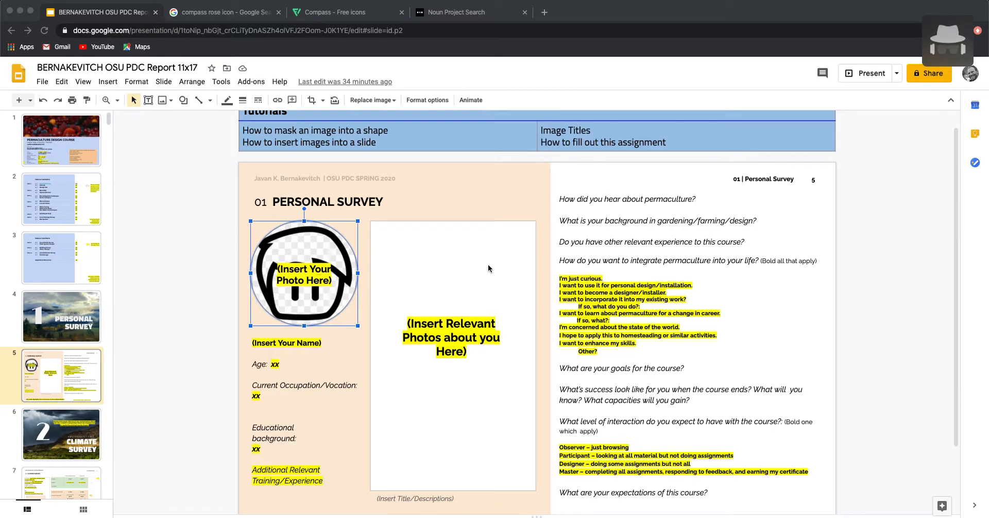
mouse_move(473, 280)
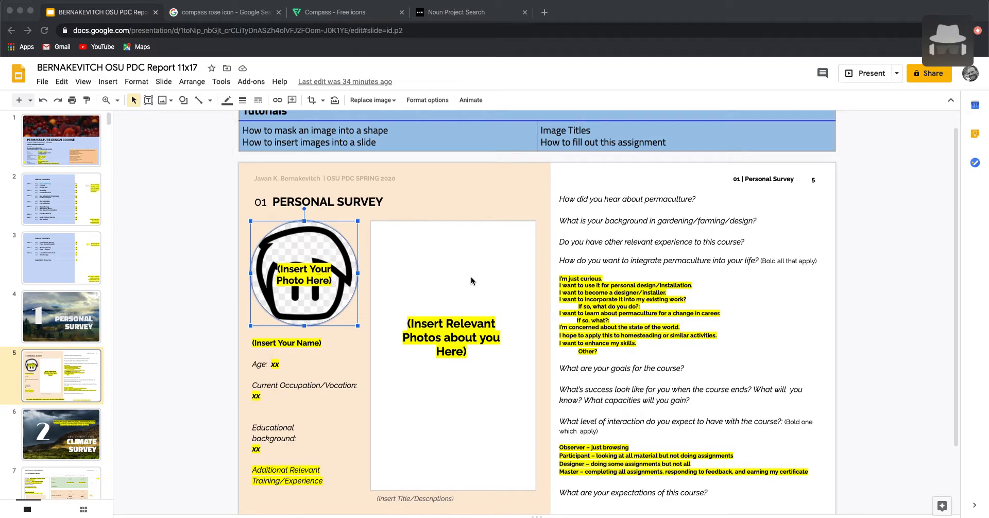
mouse_move(350, 309)
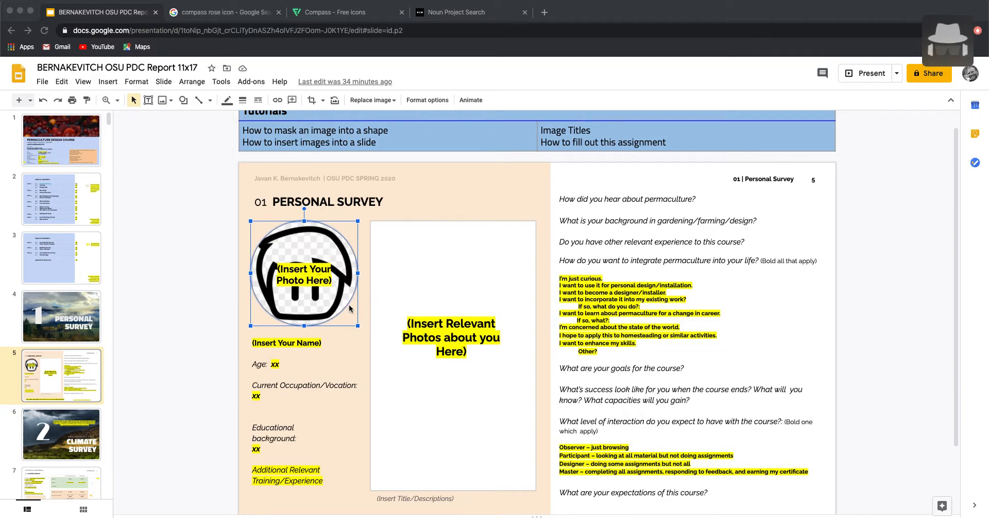
mouse_move(316, 321)
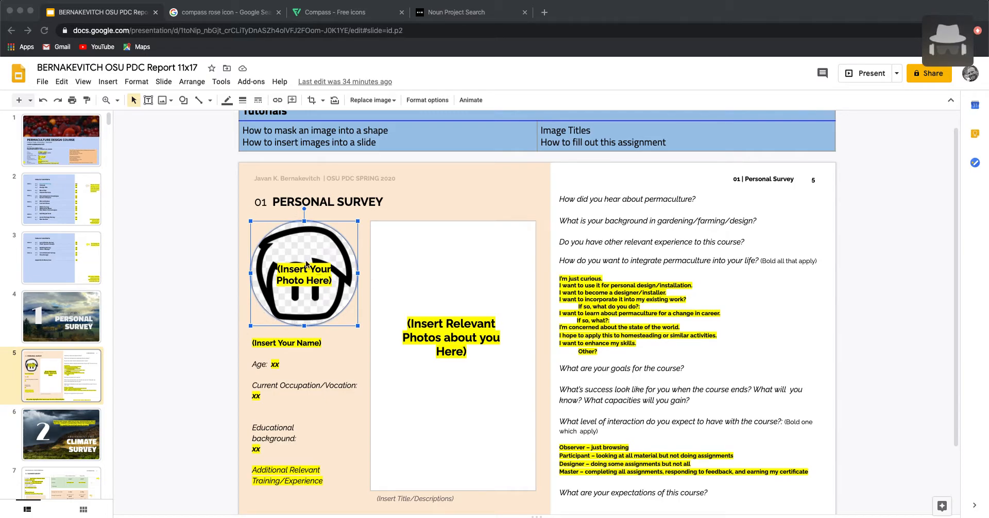
Replace the placeholder portrait with the JPG uploaded from the Downloads folder
click(198, 298)
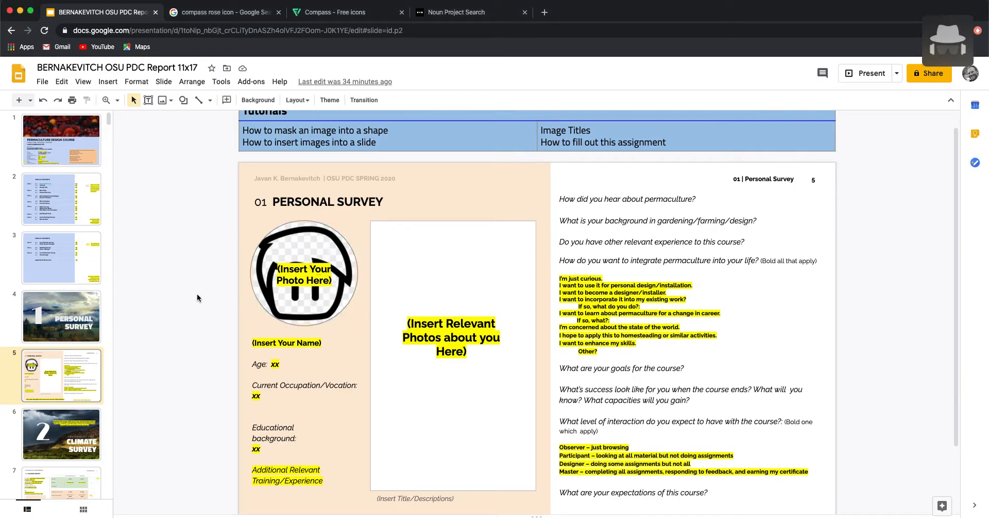
mouse_move(338, 234)
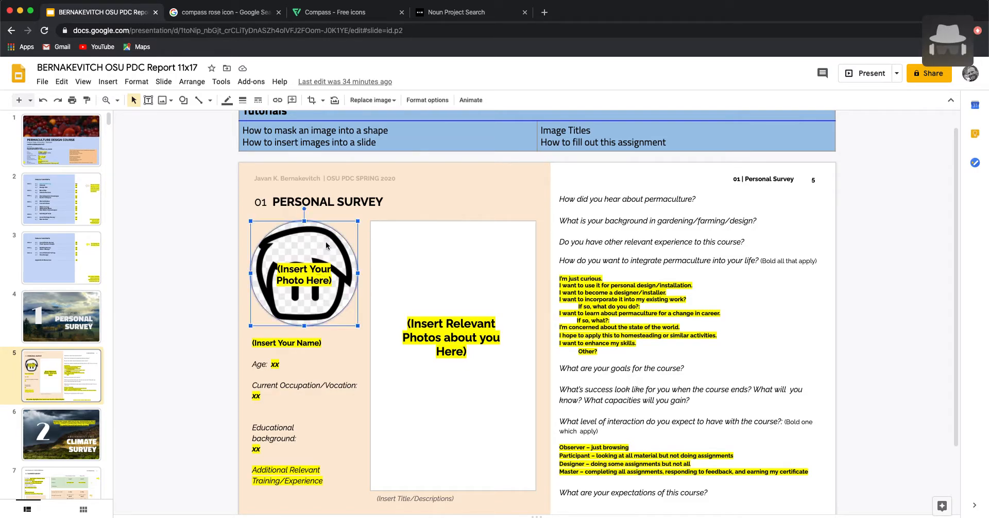
mouse_move(391, 103)
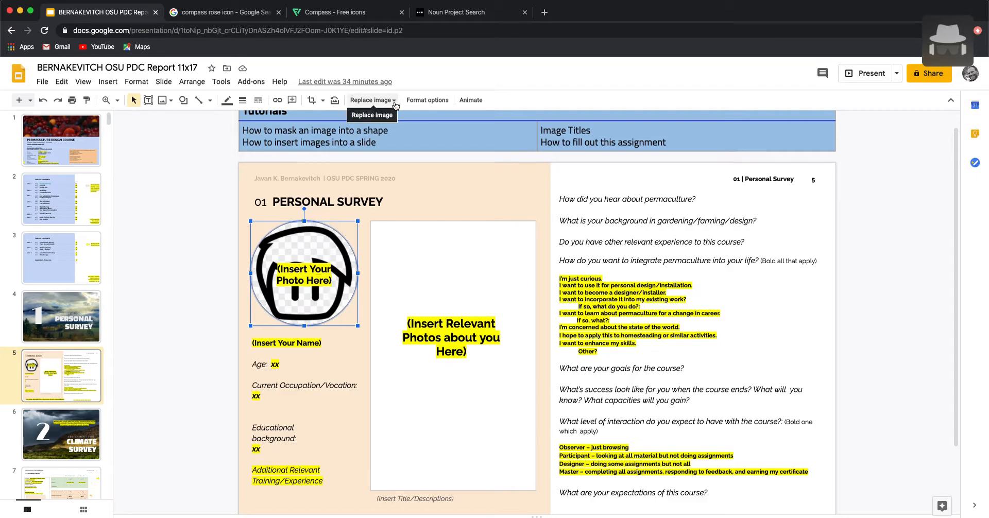
click(370, 100)
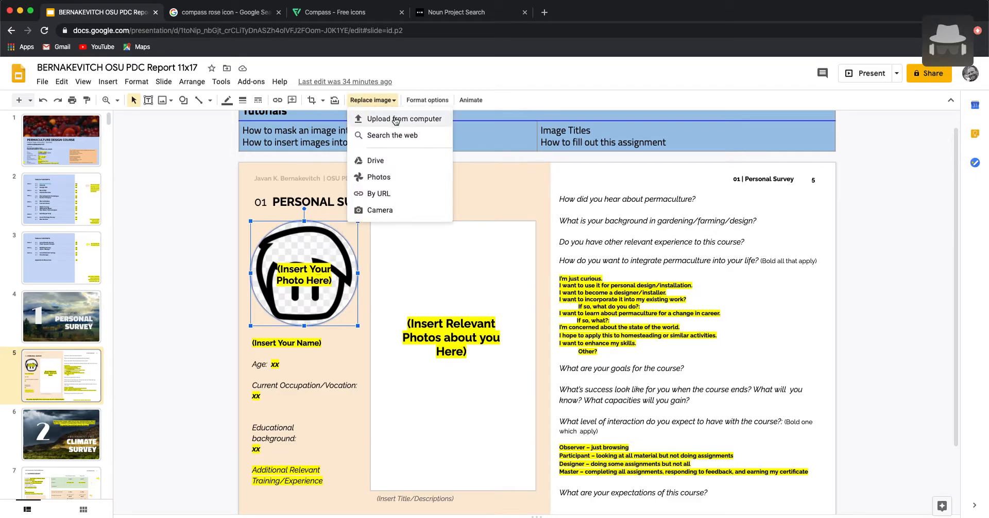
click(404, 118)
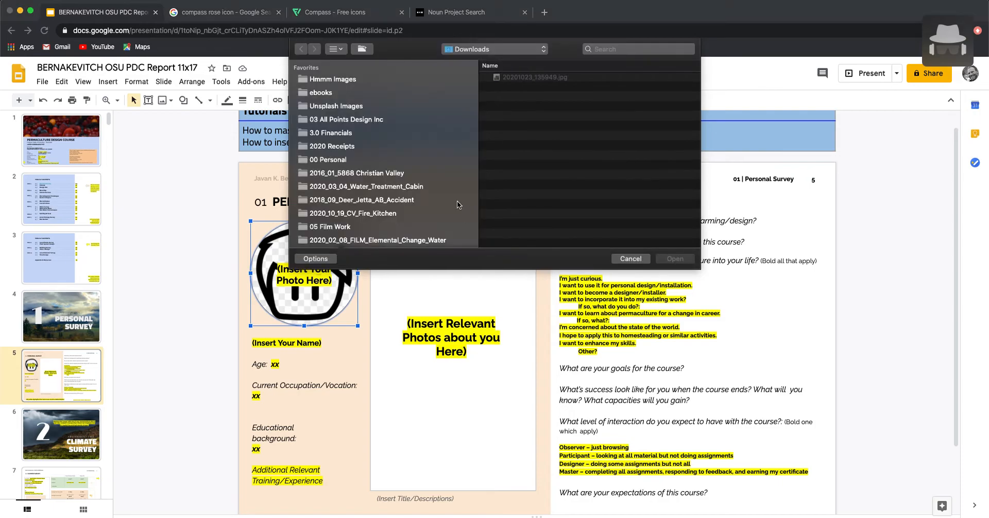
click(533, 77)
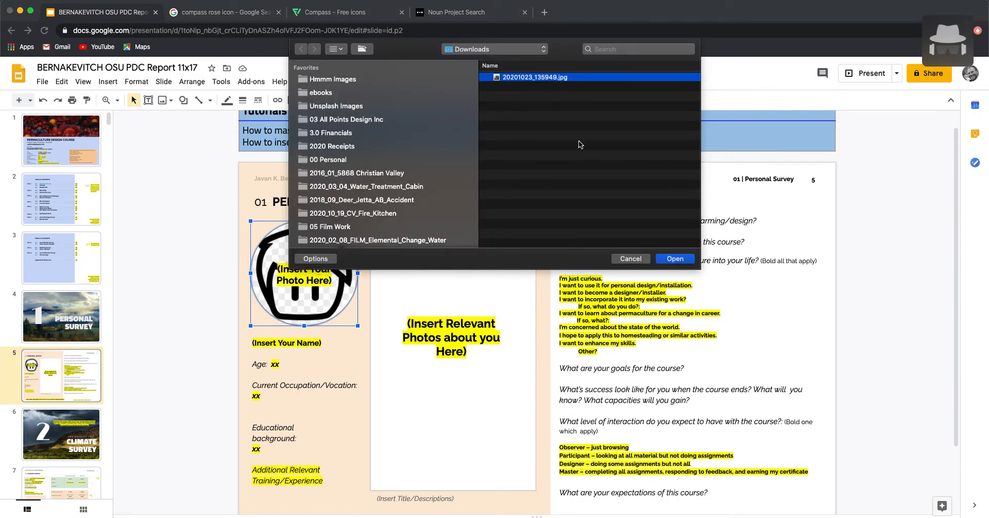
click(675, 258)
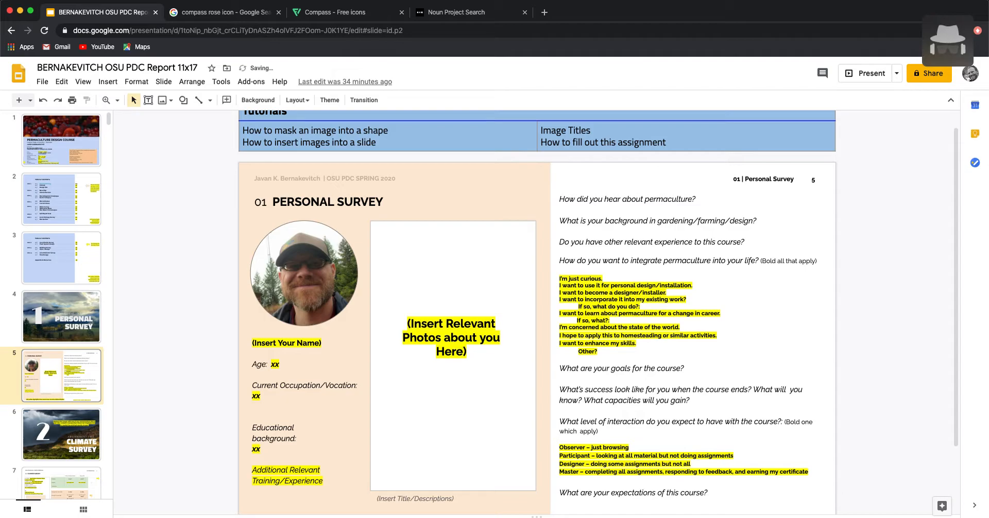
mouse_move(290, 276)
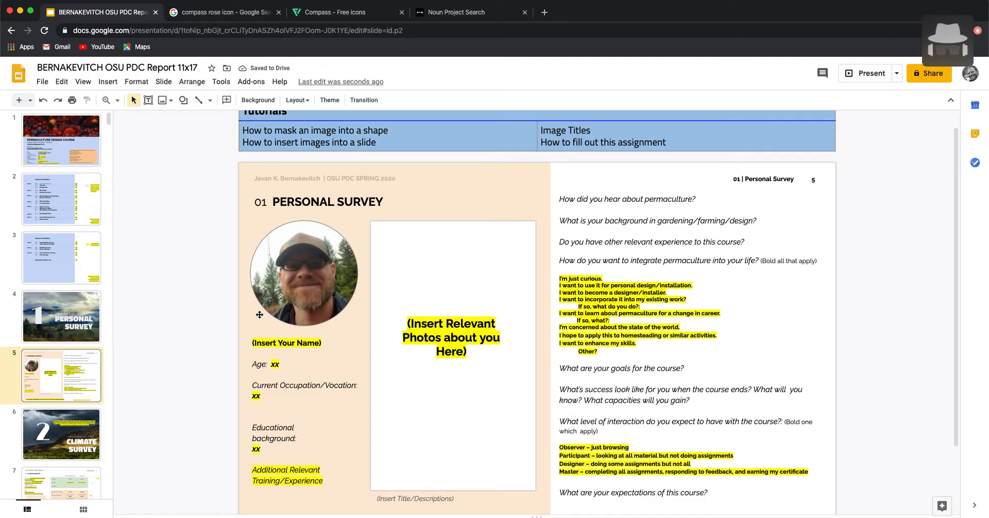
mouse_move(316, 260)
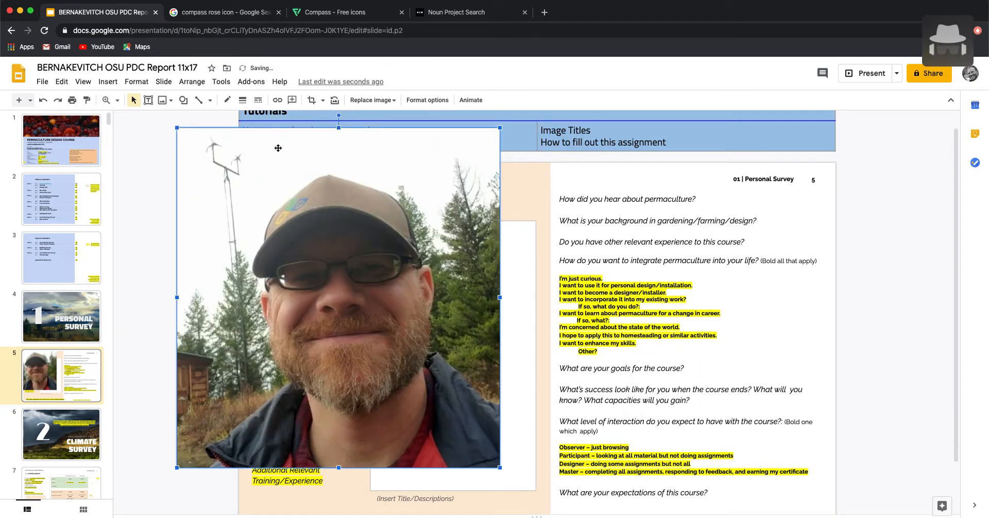
mouse_move(312, 100)
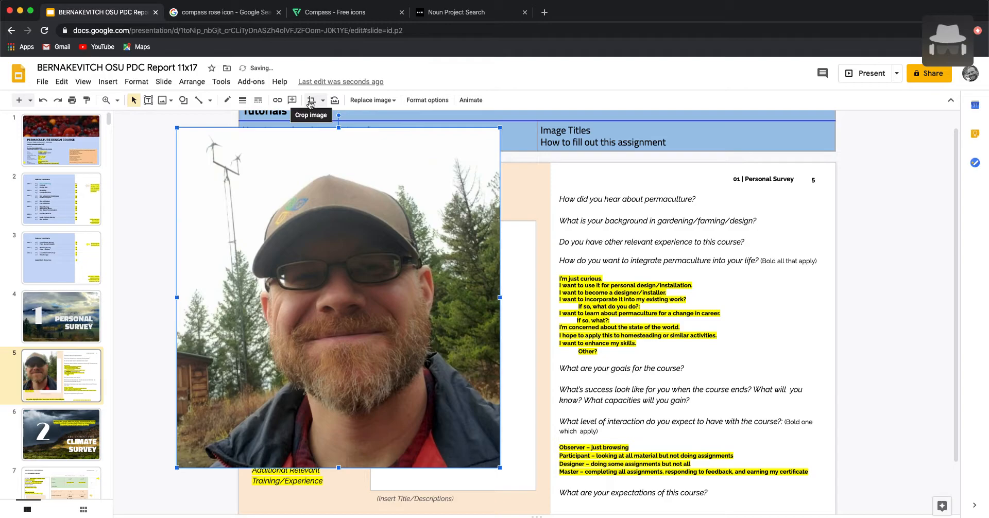
Mask the square photo copy with the Oval shape
click(322, 100)
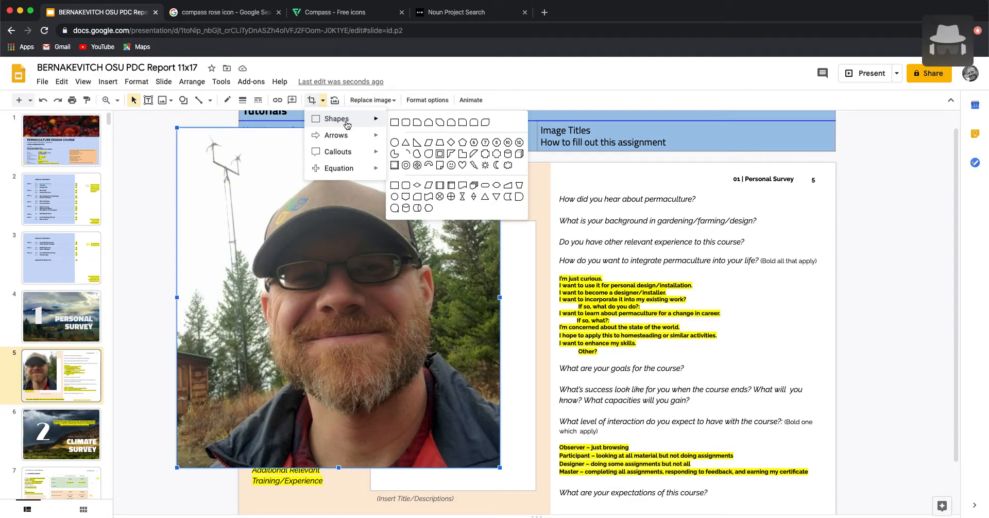
mouse_move(395, 123)
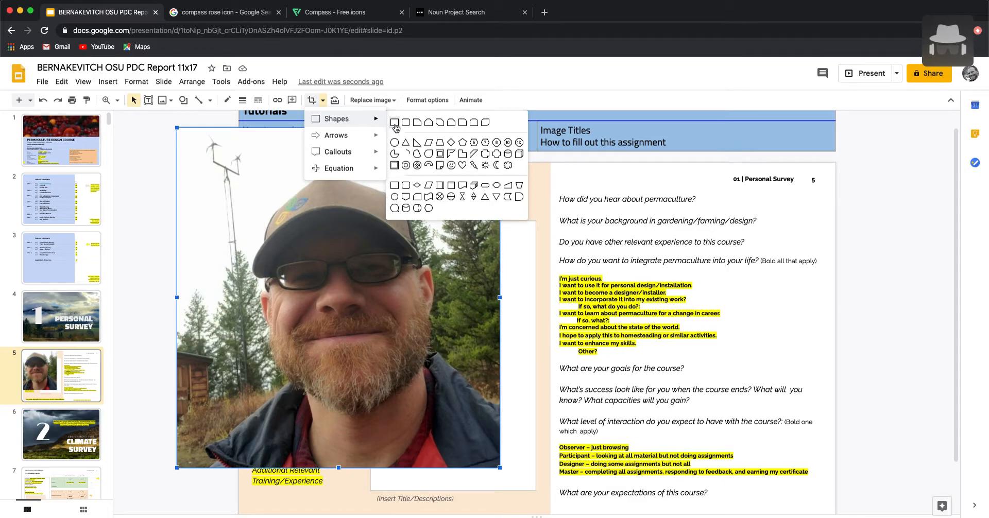
mouse_move(395, 123)
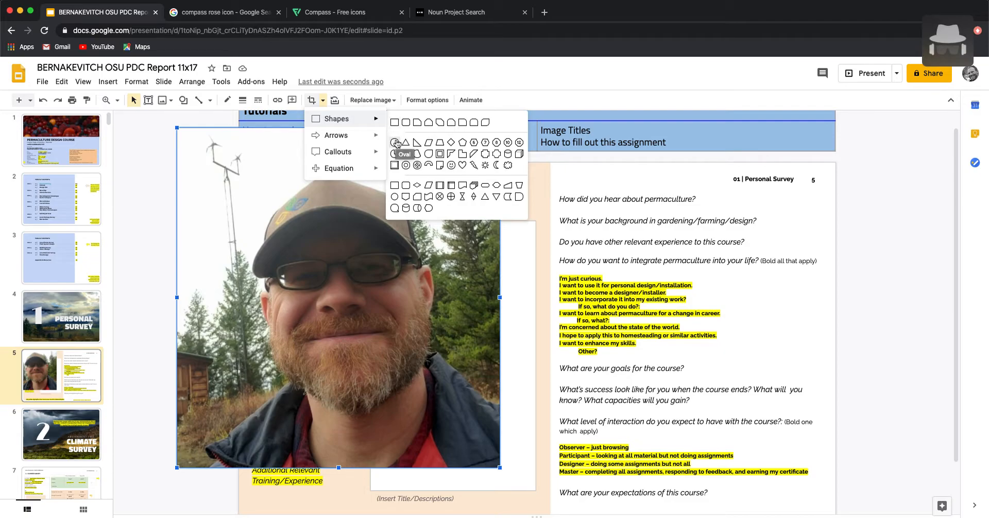
click(396, 143)
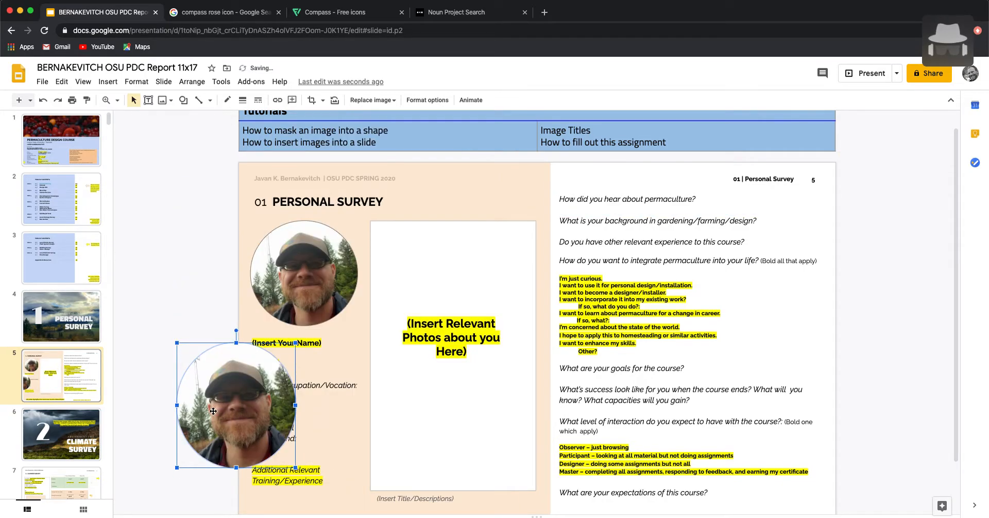
Drag the round photo into the portrait spot and shrink it to fit the circle
drag(213, 411, 203, 275)
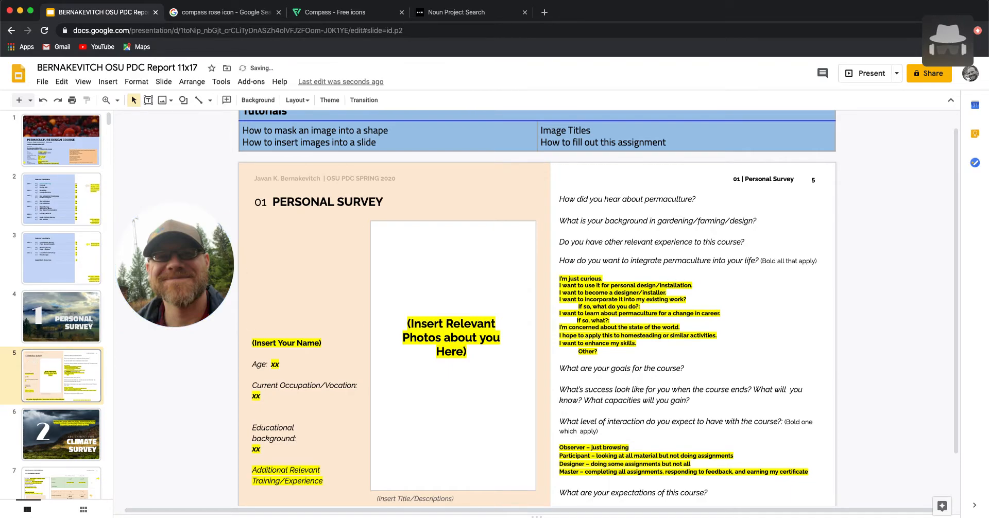
click(175, 265)
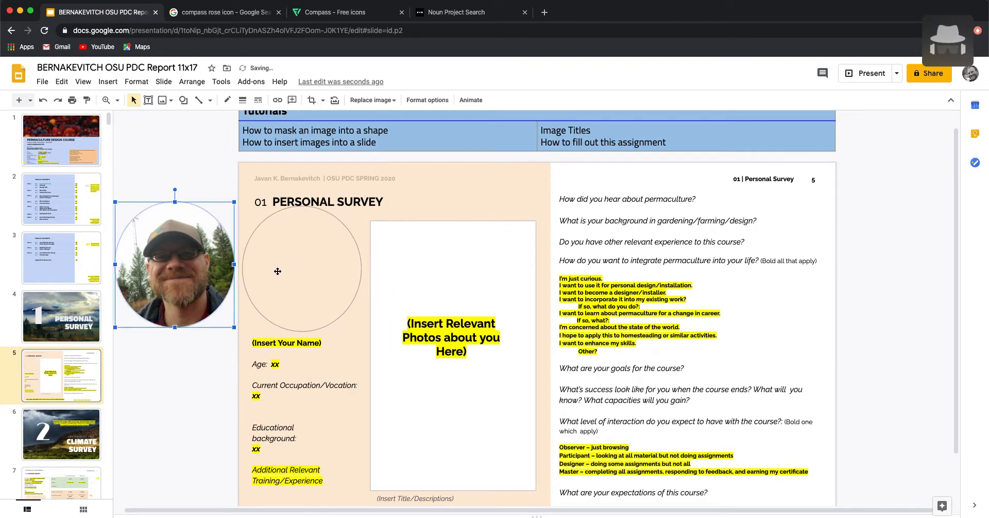
drag(175, 270, 302, 269)
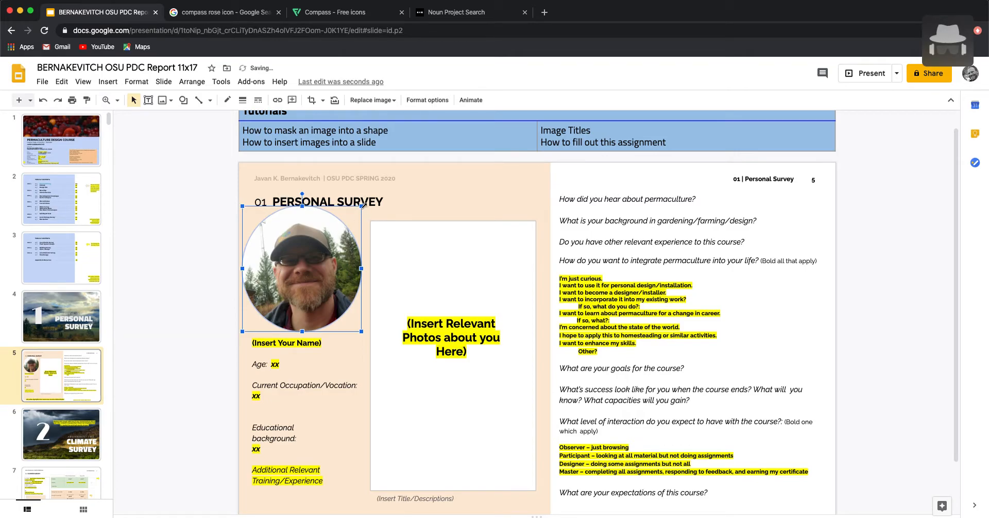
drag(303, 270, 291, 280)
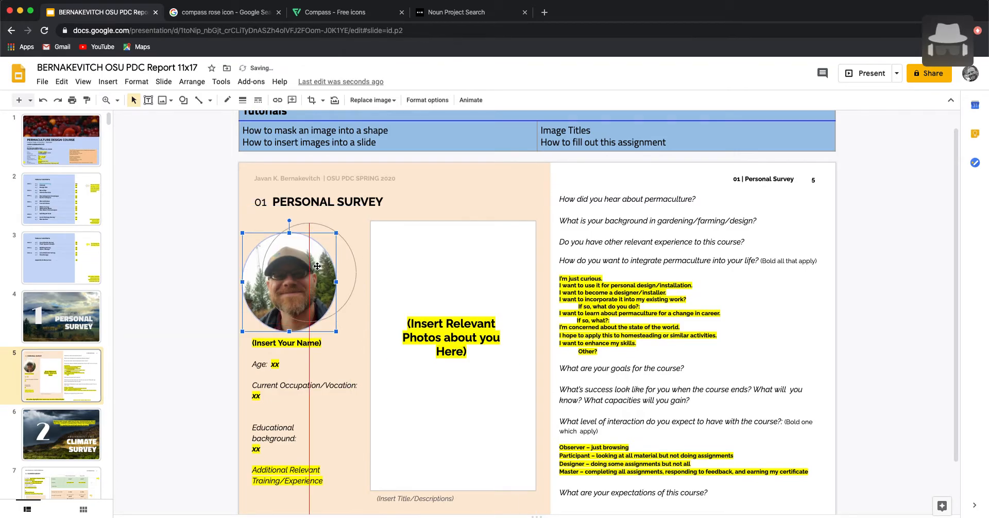